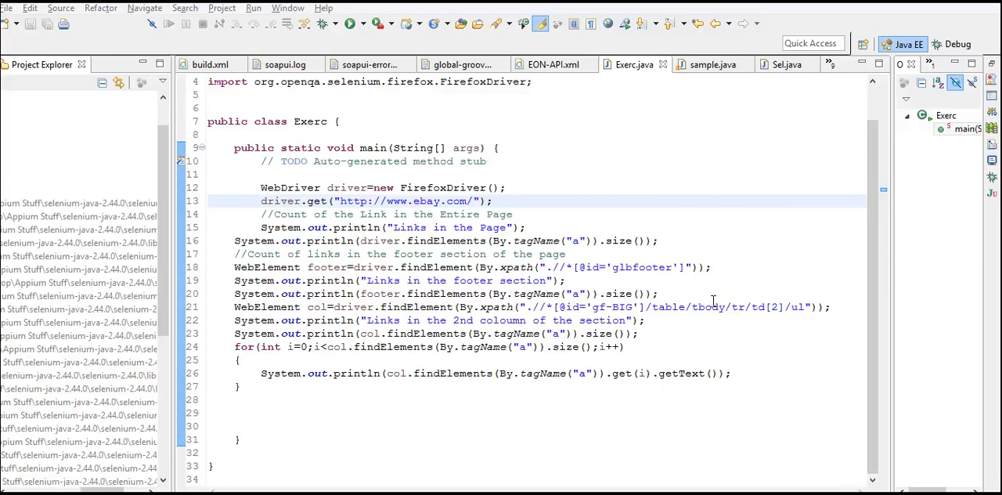
pyautogui.moveTo(401, 438)
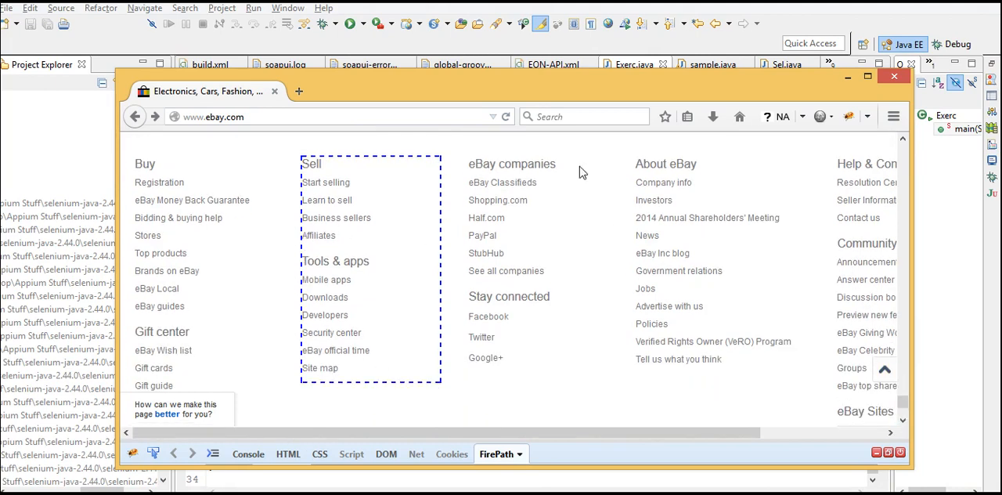
pyautogui.moveTo(603, 379)
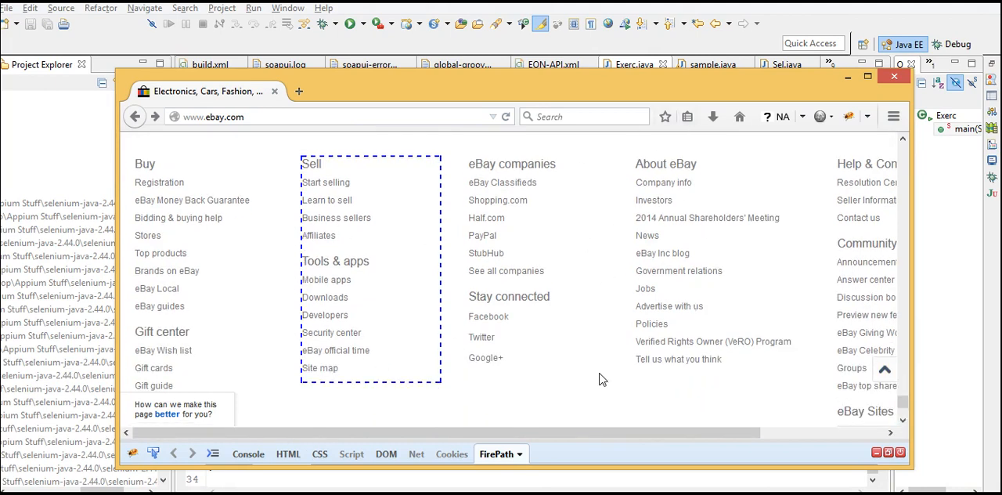
pyautogui.moveTo(485, 357)
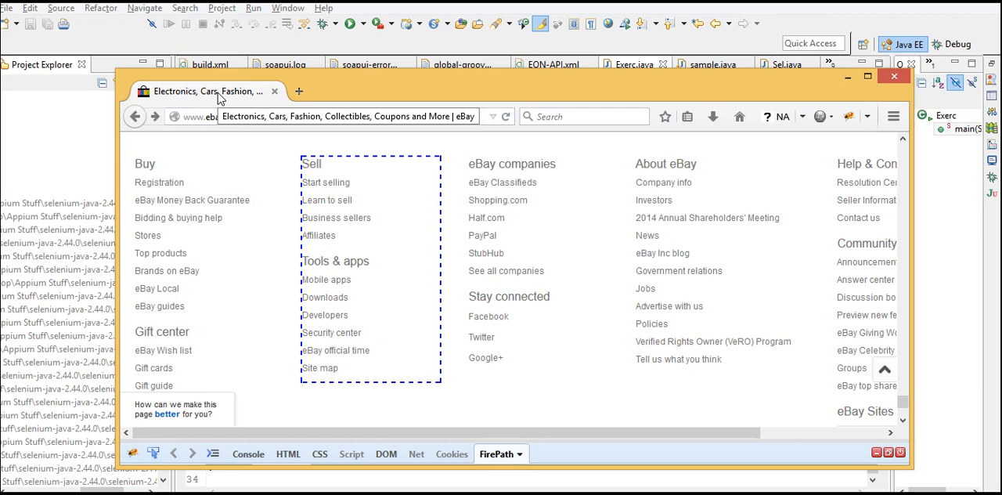
pyautogui.moveTo(219, 97)
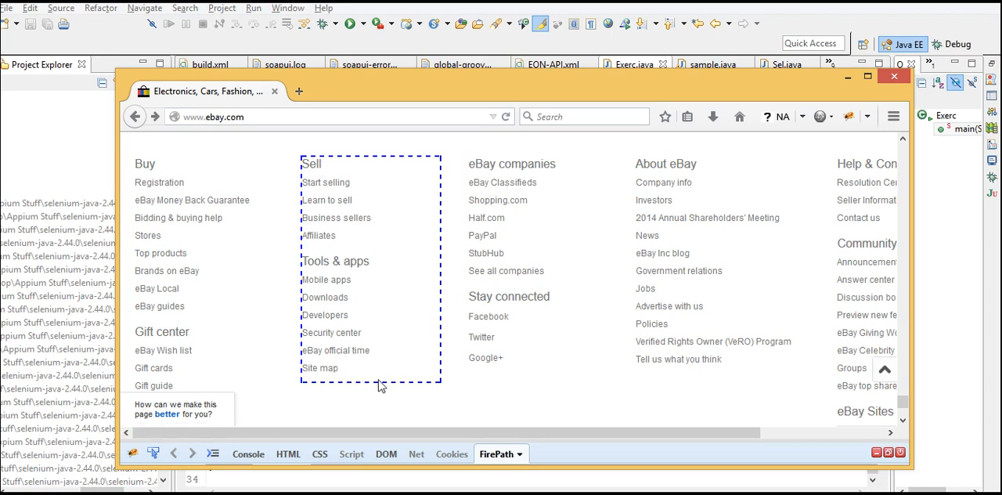
pyautogui.moveTo(379, 385)
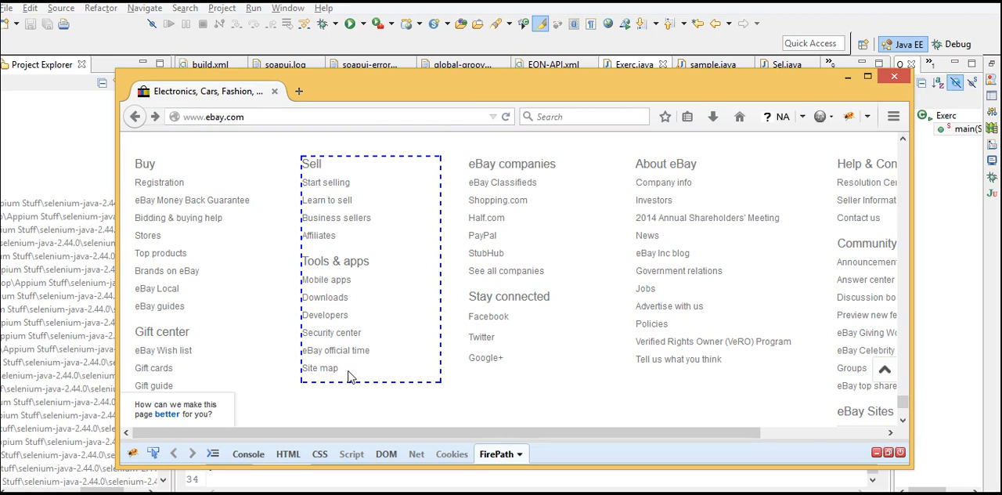
pyautogui.moveTo(319, 368)
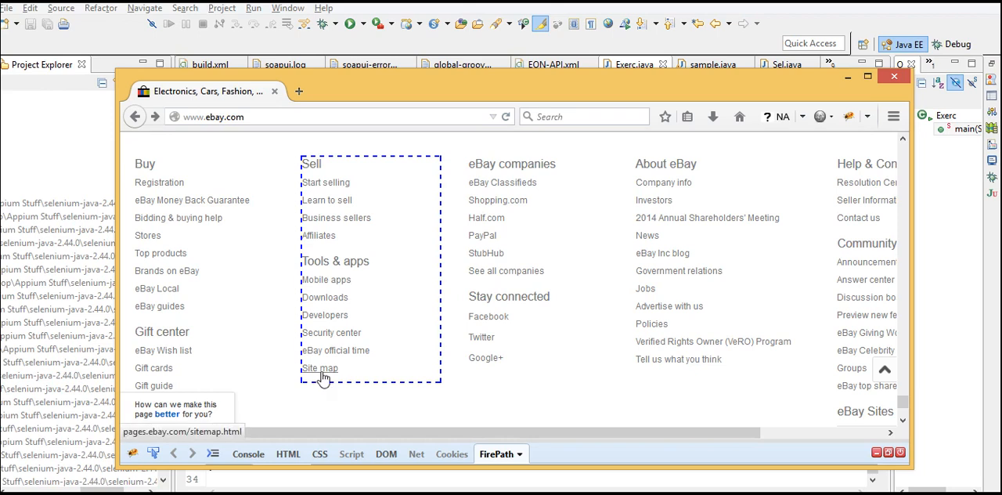
pyautogui.moveTo(476, 401)
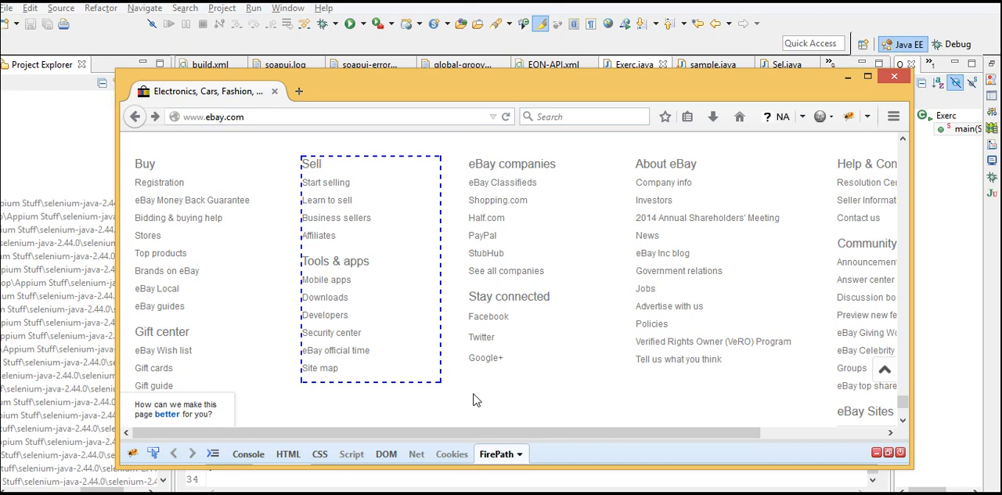
pyautogui.moveTo(441, 163)
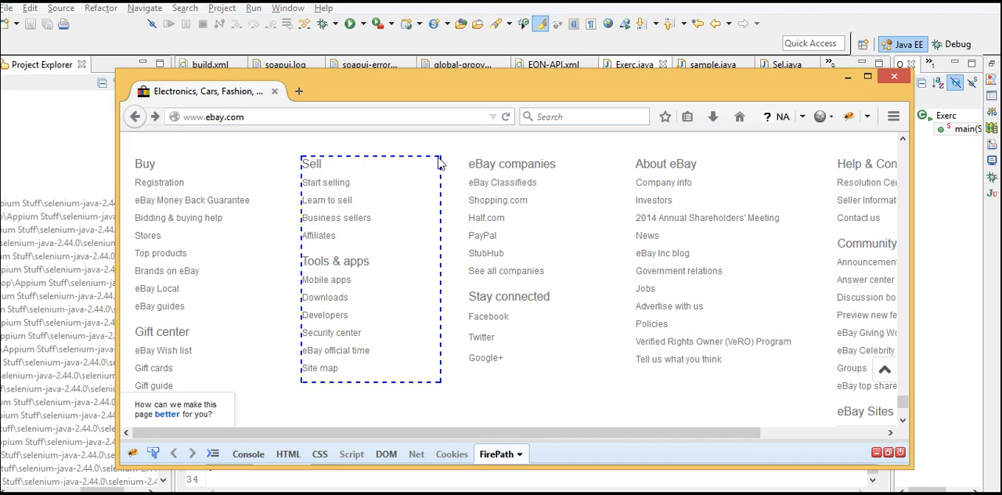
pyautogui.moveTo(422, 385)
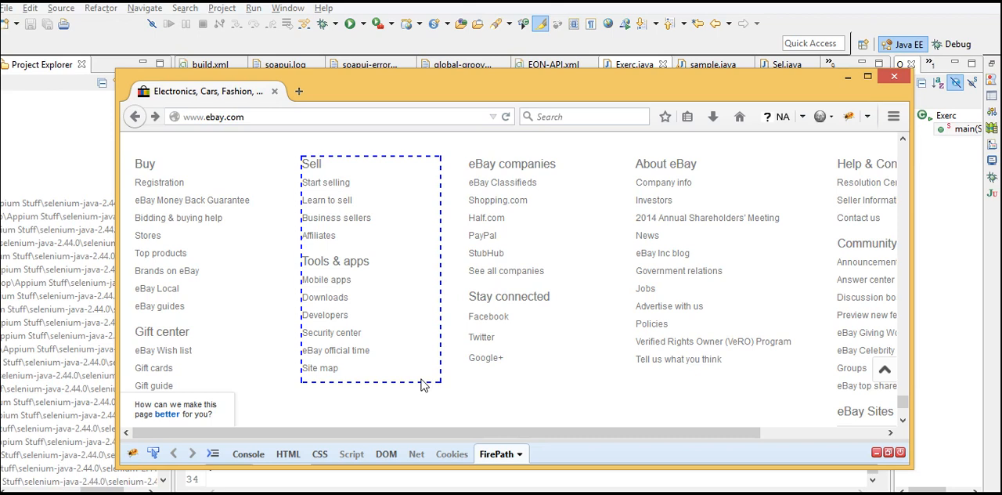
pyautogui.moveTo(313, 407)
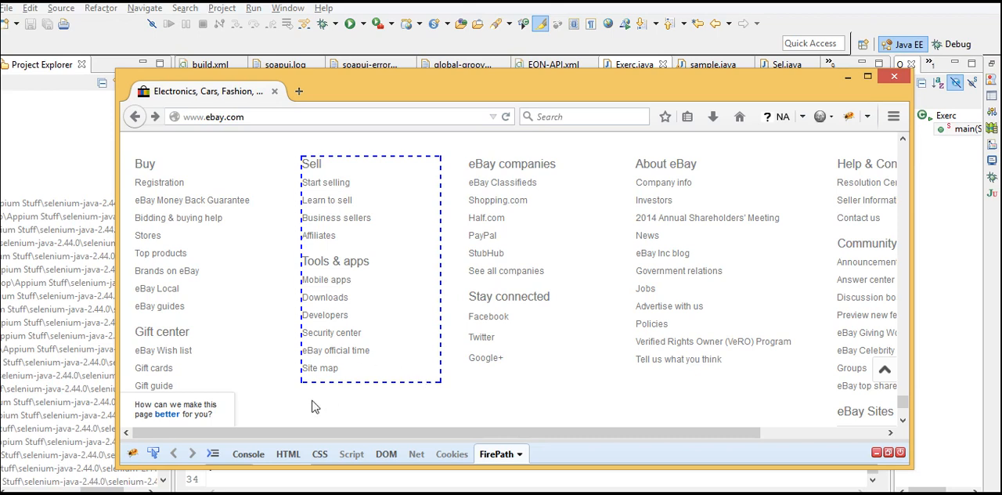
pyautogui.moveTo(351, 390)
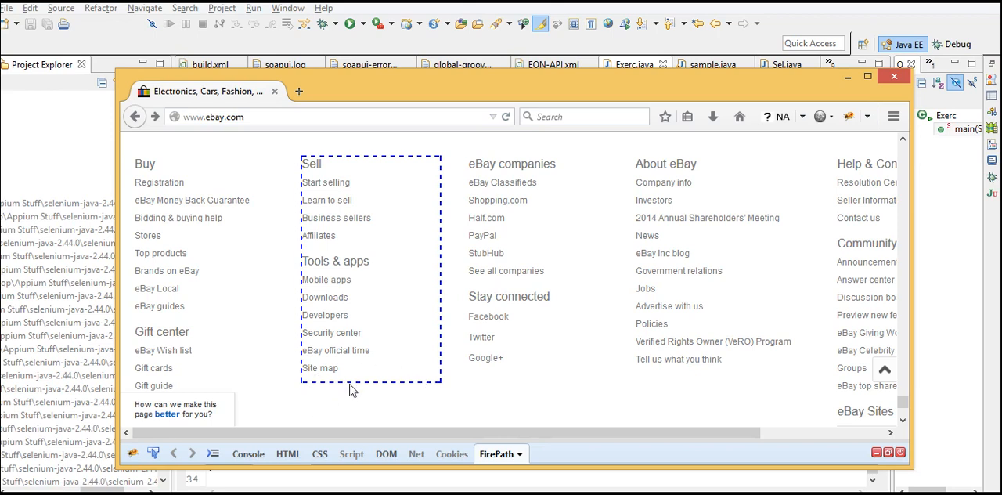
pyautogui.moveTo(341, 418)
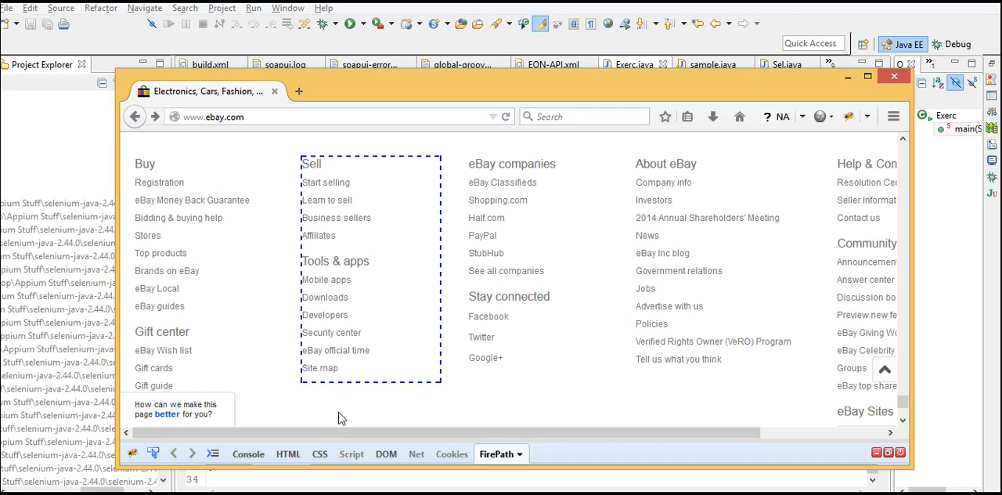
pyautogui.moveTo(332, 379)
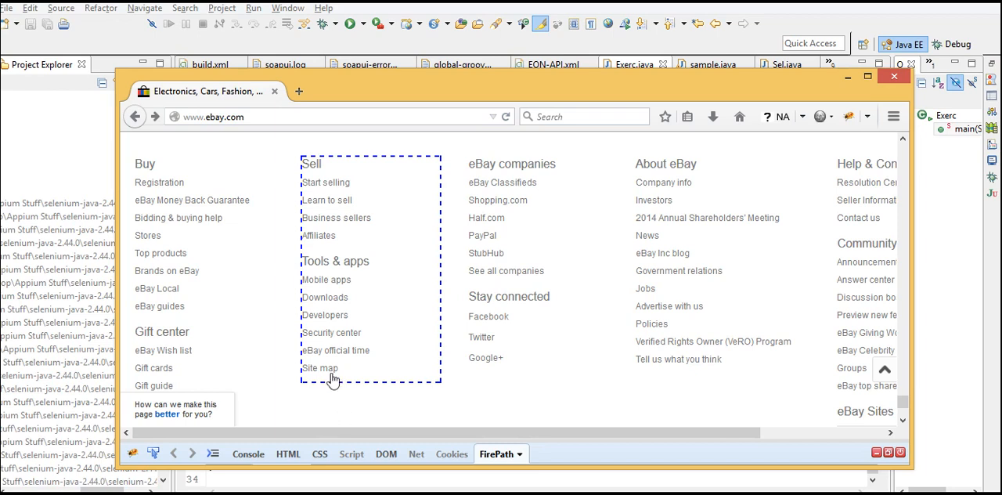
pyautogui.moveTo(319, 368)
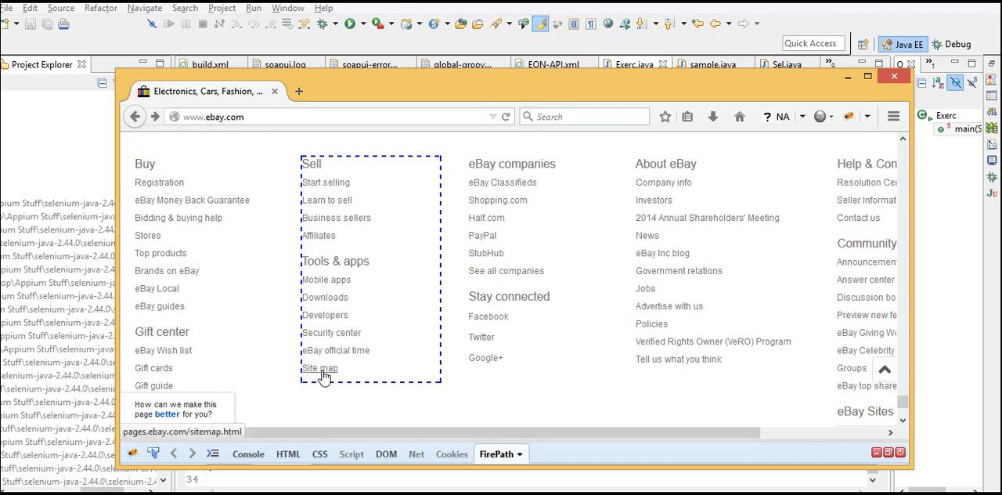
pyautogui.moveTo(328, 173)
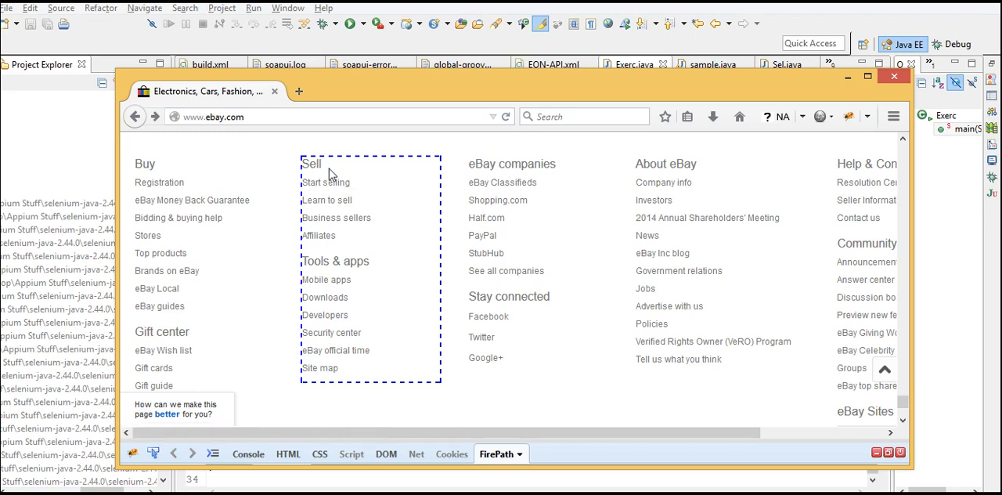
pyautogui.moveTo(338, 242)
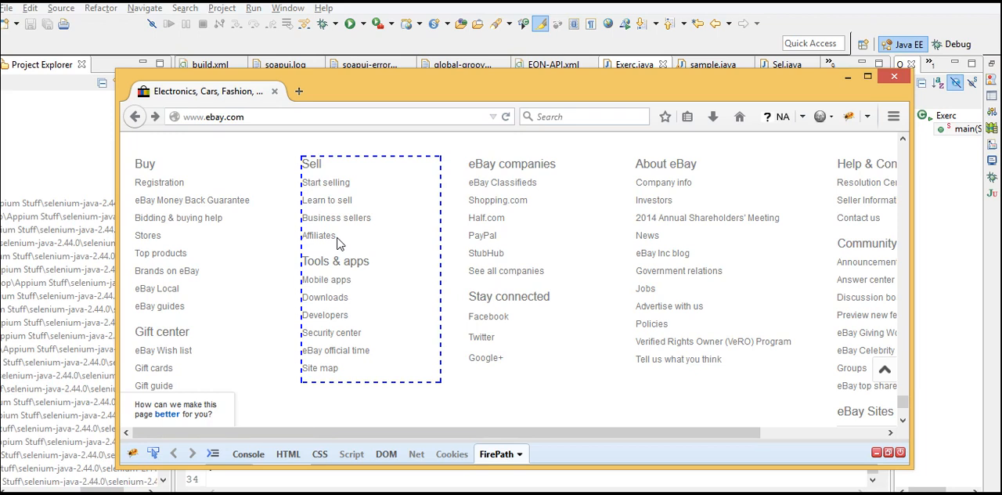
pyautogui.moveTo(319, 368)
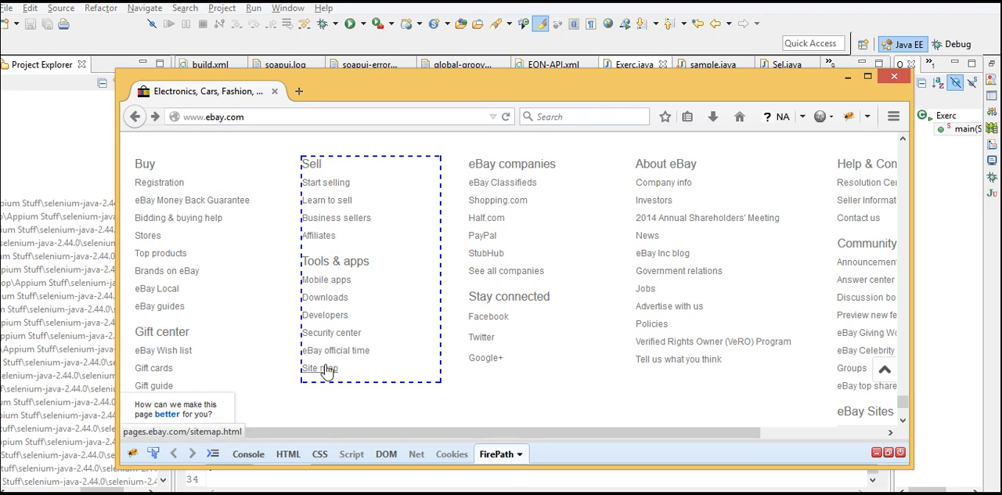
# - Follow the footer's Site map link to load eBay's Site Map page
pyautogui.click(316, 368)
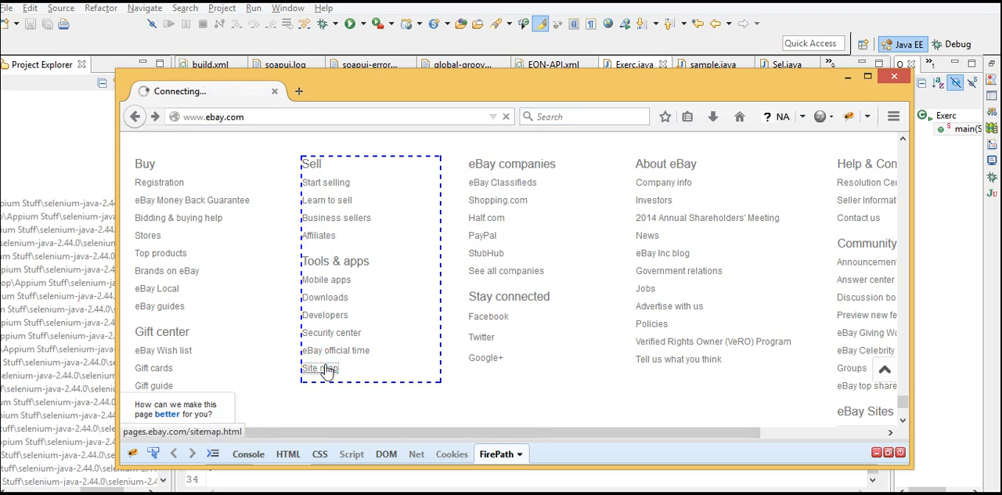
pyautogui.click(313, 368)
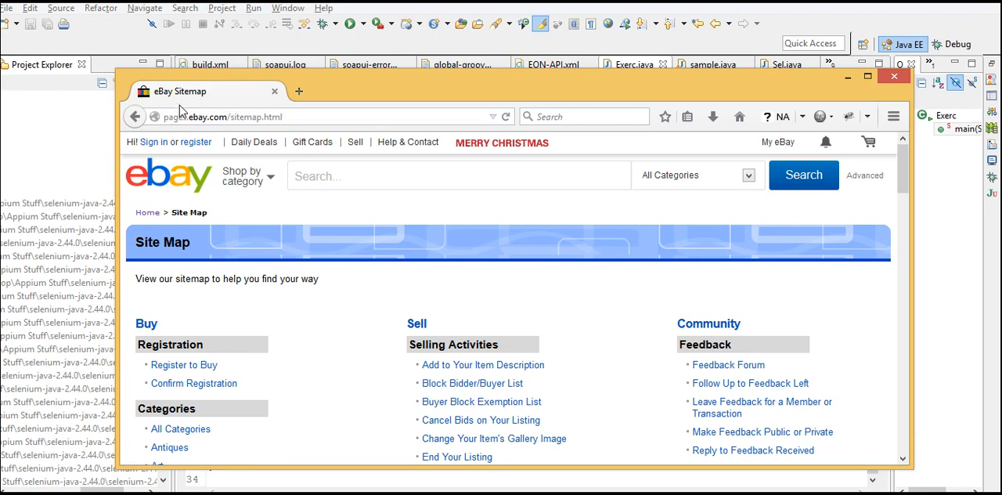
pyautogui.moveTo(194, 106)
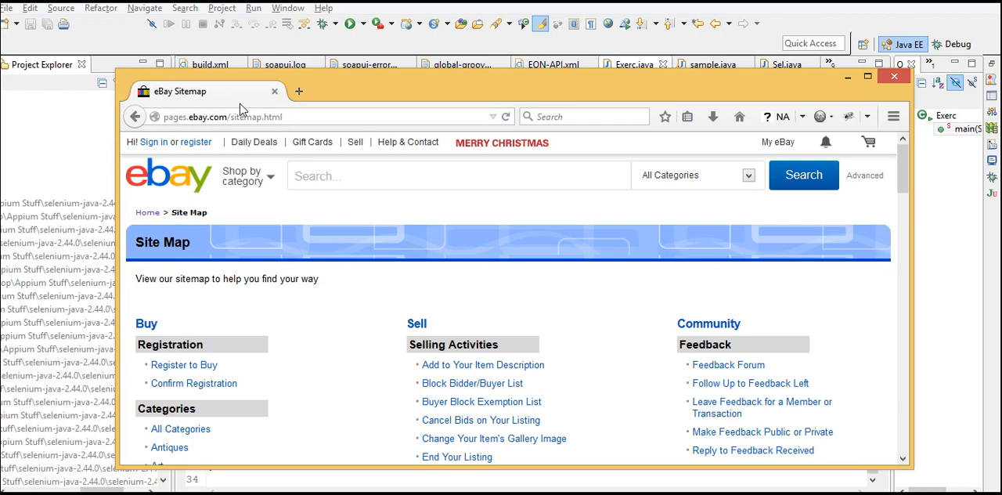
pyautogui.moveTo(714, 293)
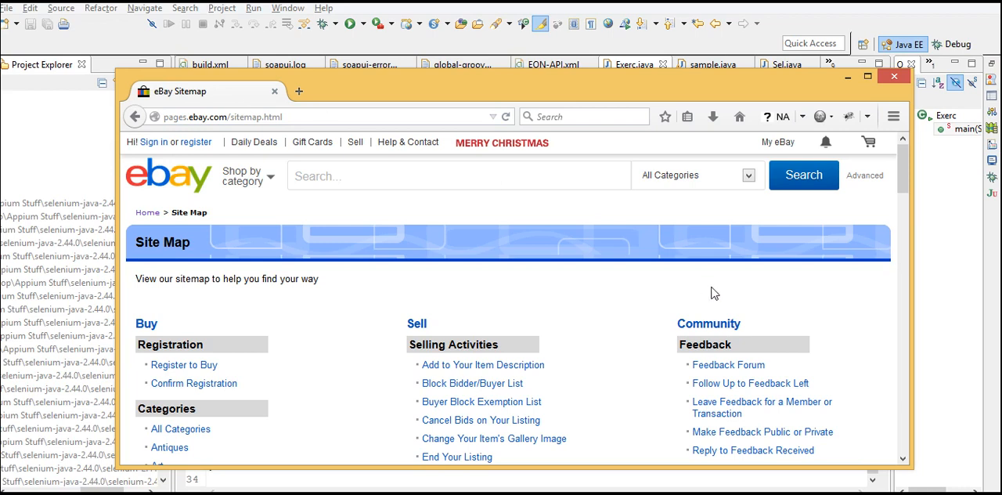
pyautogui.scroll(-3)
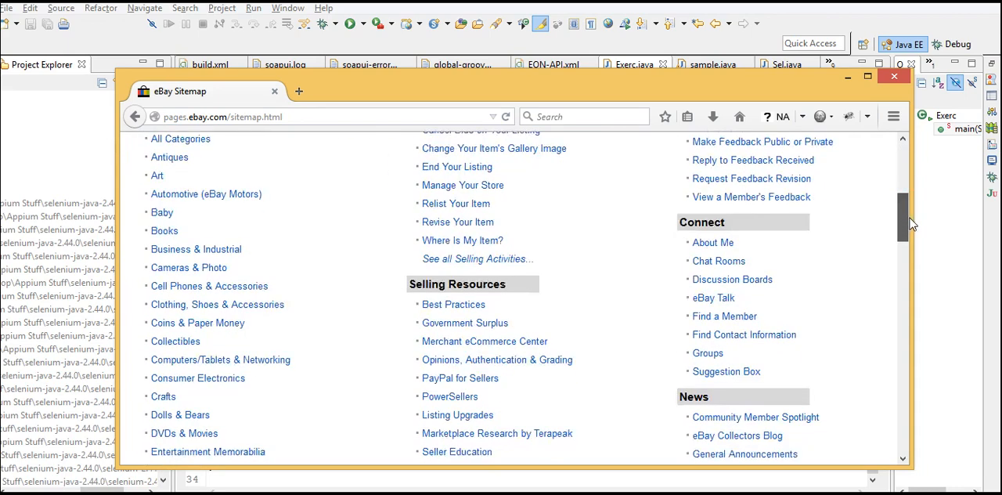
pyautogui.scroll(-3)
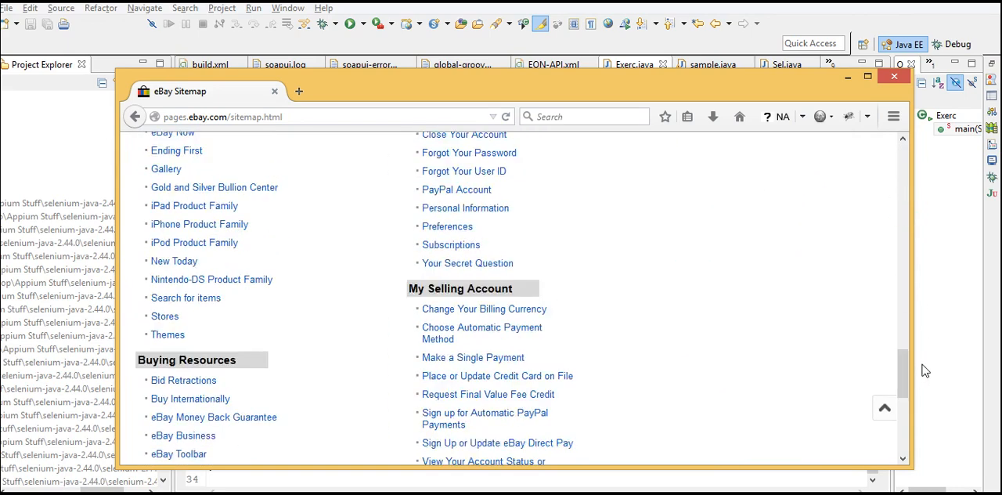
pyautogui.scroll(-3)
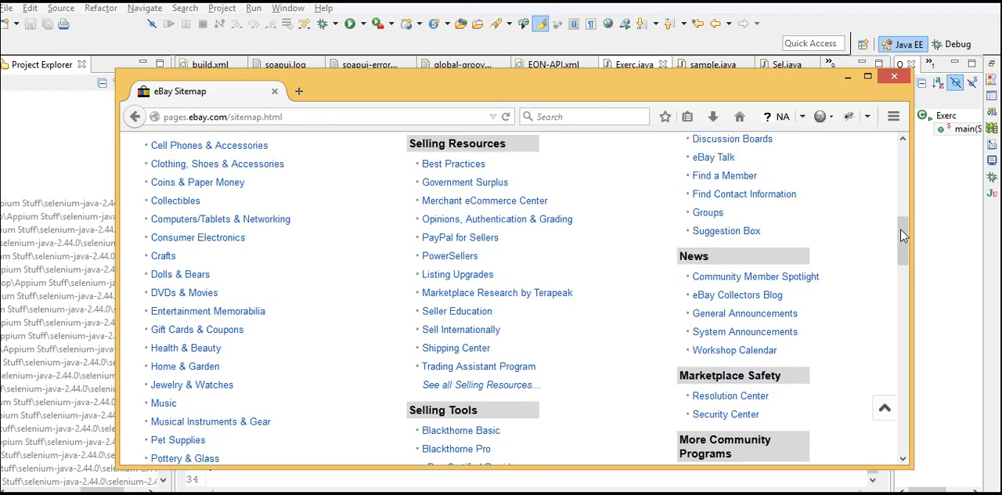
pyautogui.scroll(3)
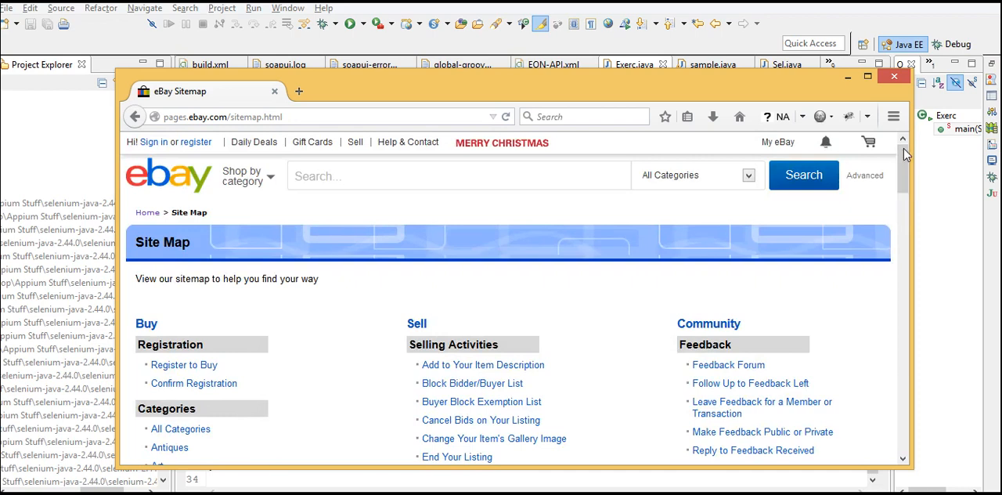
pyautogui.moveTo(185, 365)
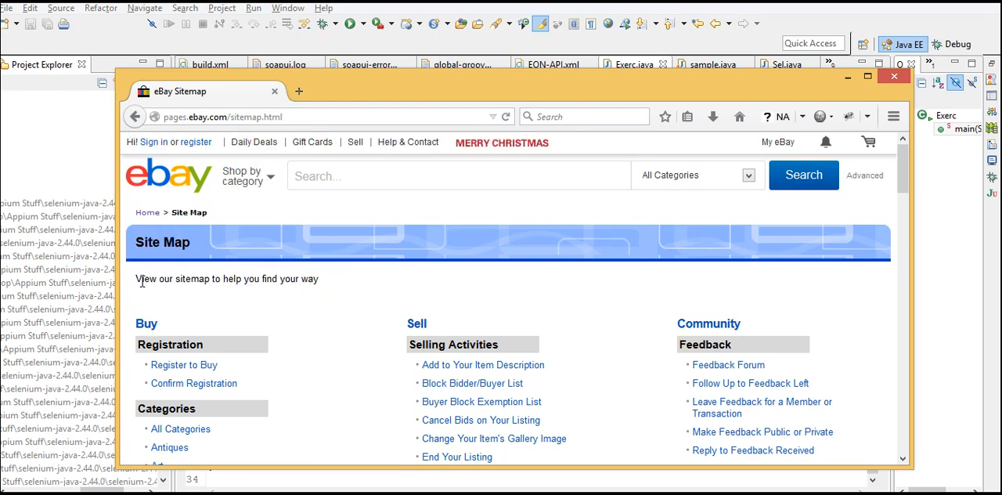
# - Select the intro sentence 'View our sitemap to help you find your way' on the Site Map page
pyautogui.moveTo(137, 279); pyautogui.dragTo(319, 278)
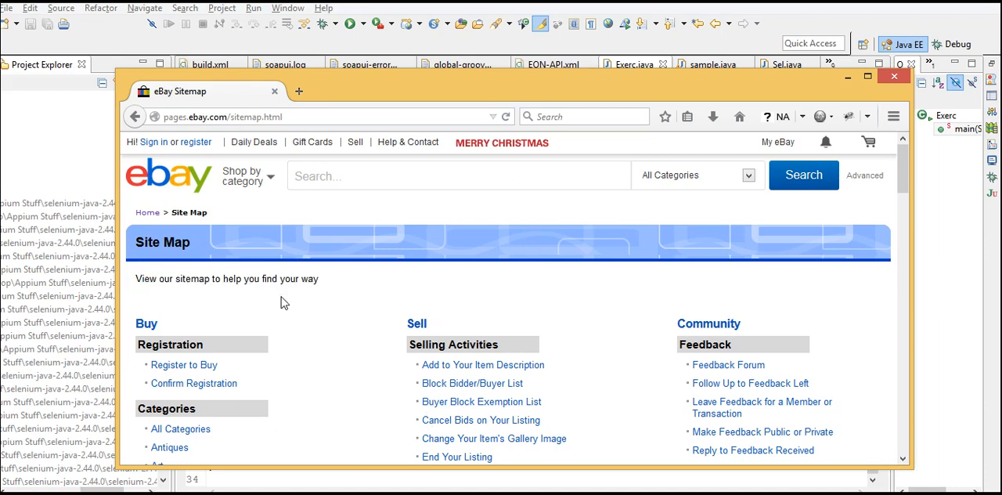
pyautogui.doubleClick(312, 279)
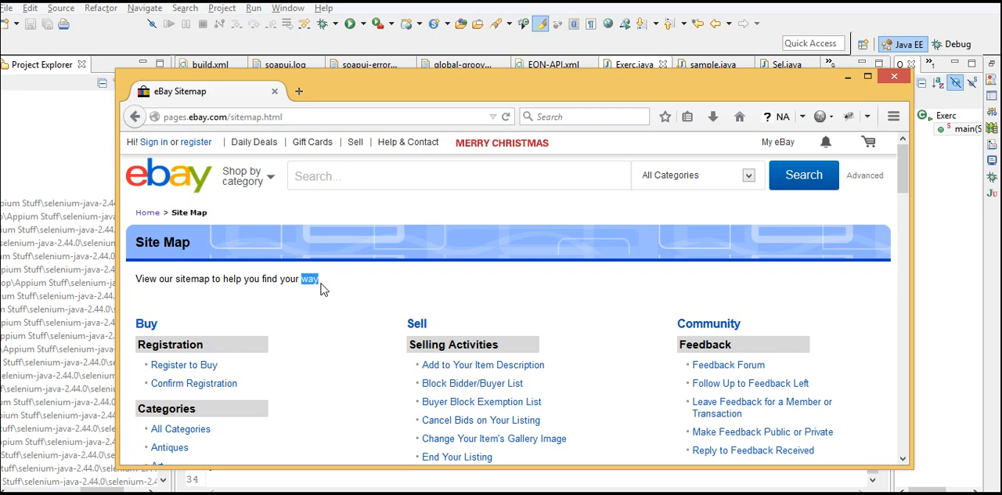
pyautogui.moveTo(325, 283)
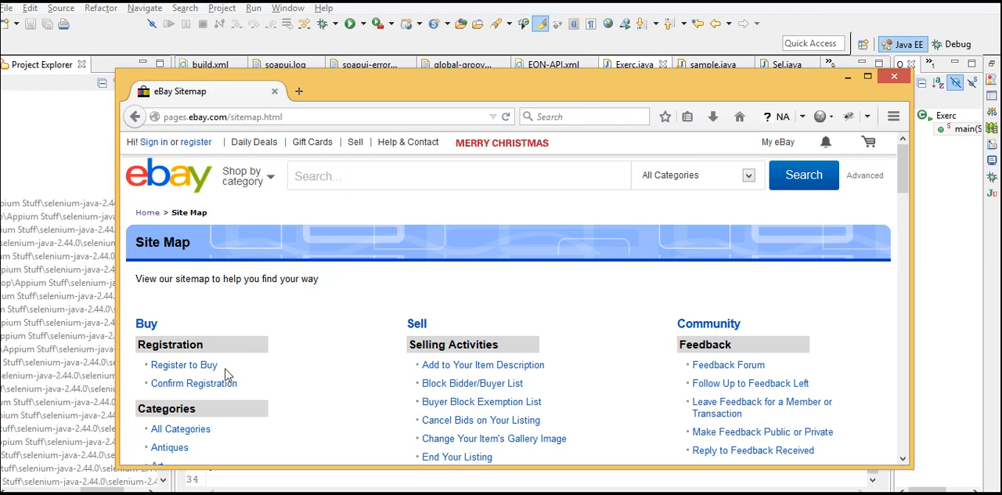
pyautogui.moveTo(185, 365)
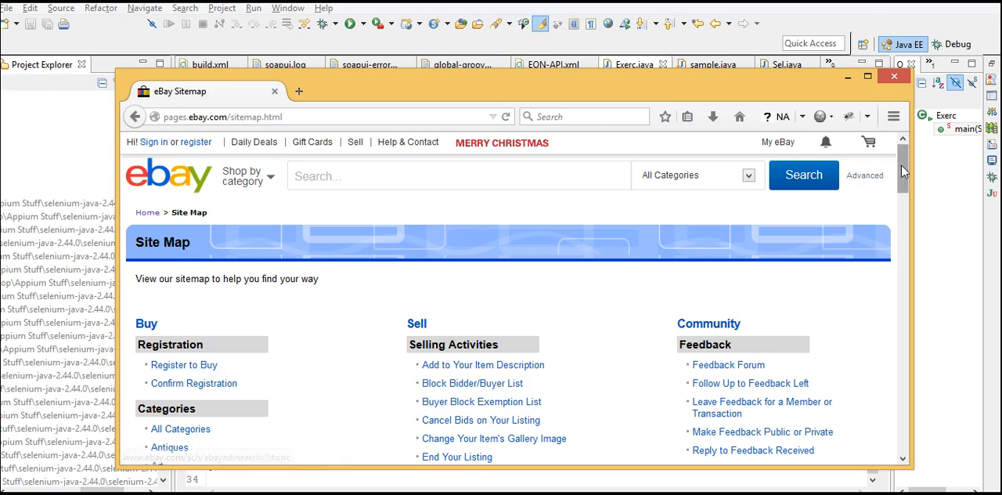
pyautogui.scroll(-3)
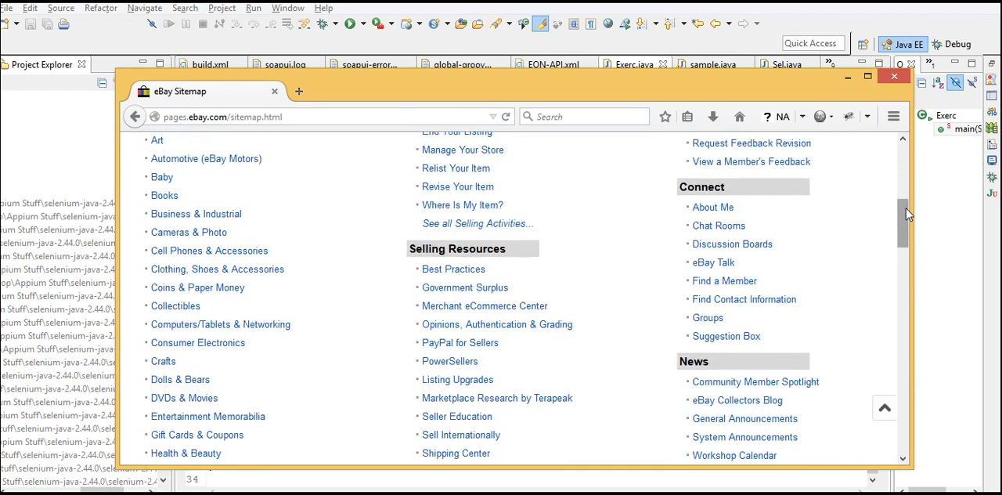
pyautogui.scroll(3)
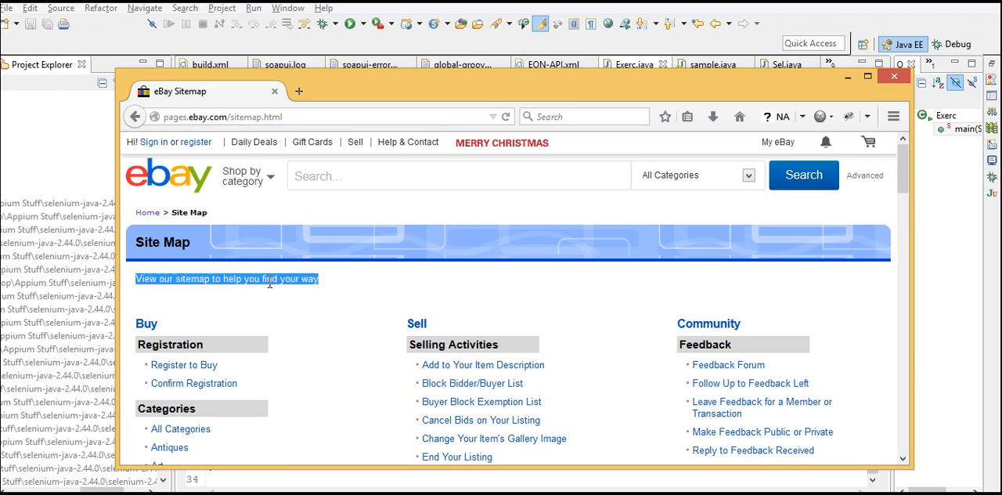
pyautogui.moveTo(135, 116)
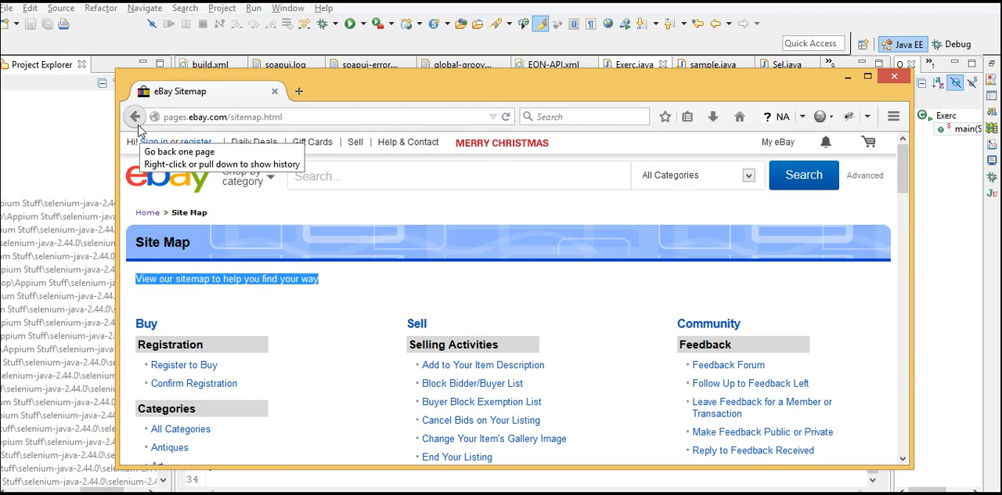
# - Go back to the eBay home page and bring the footer's Tools & apps column into view
pyautogui.click(135, 115)
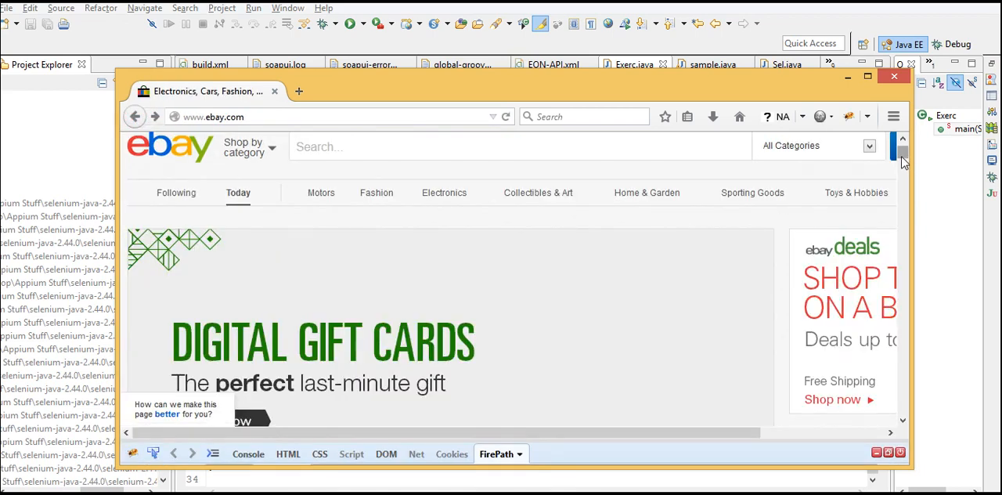
pyautogui.scroll(-3)
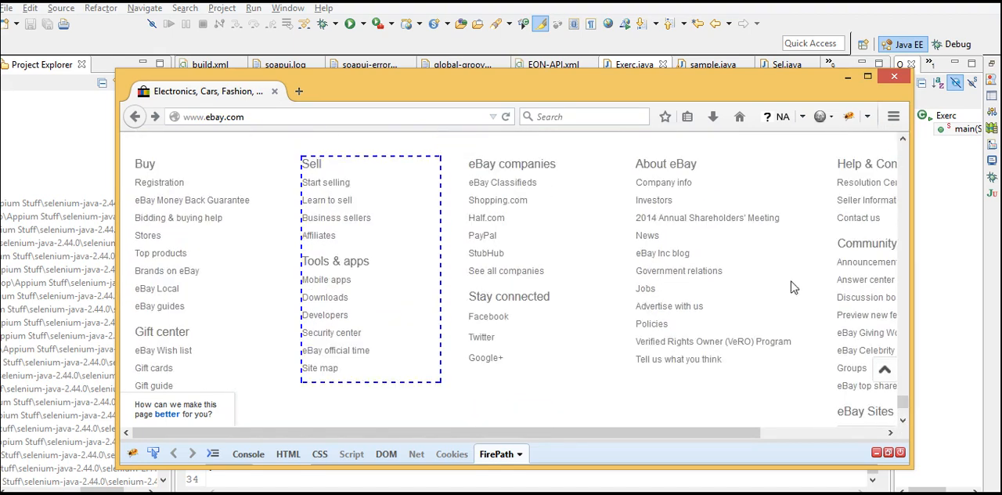
pyautogui.moveTo(367, 324)
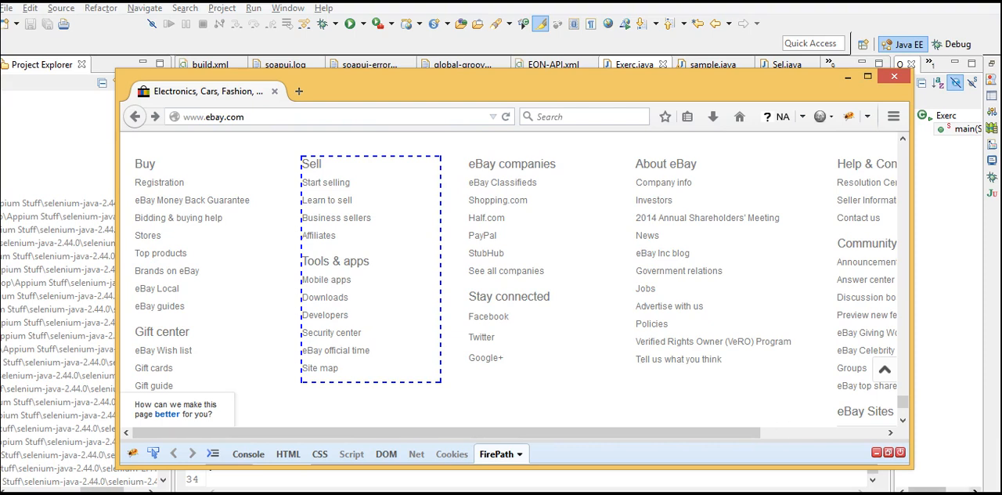
pyautogui.moveTo(482, 337)
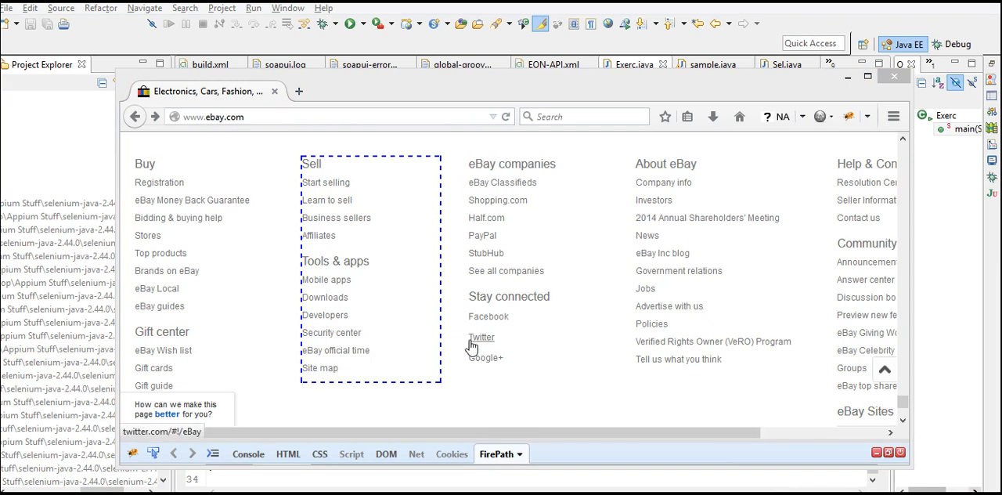
pyautogui.moveTo(370, 288)
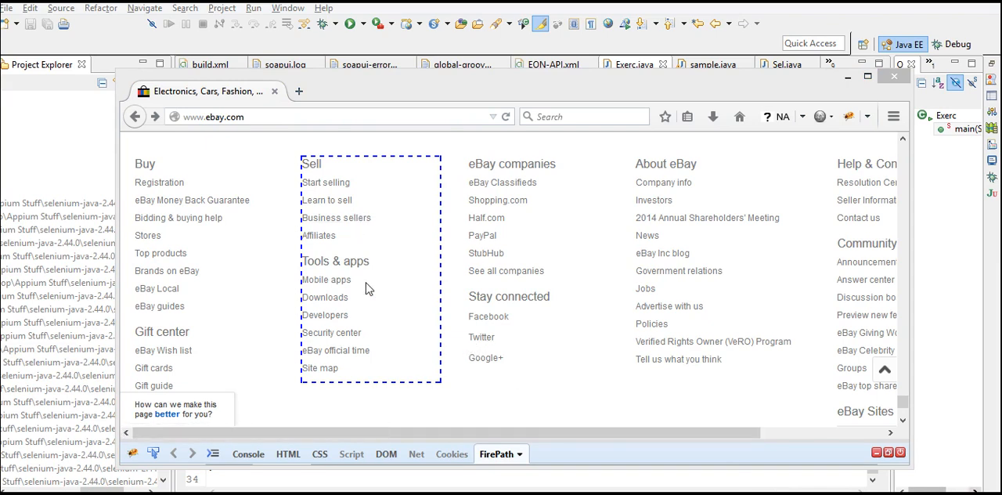
# - Reopen eBay's Site Map page from the footer's Site map link
pyautogui.click(319, 368)
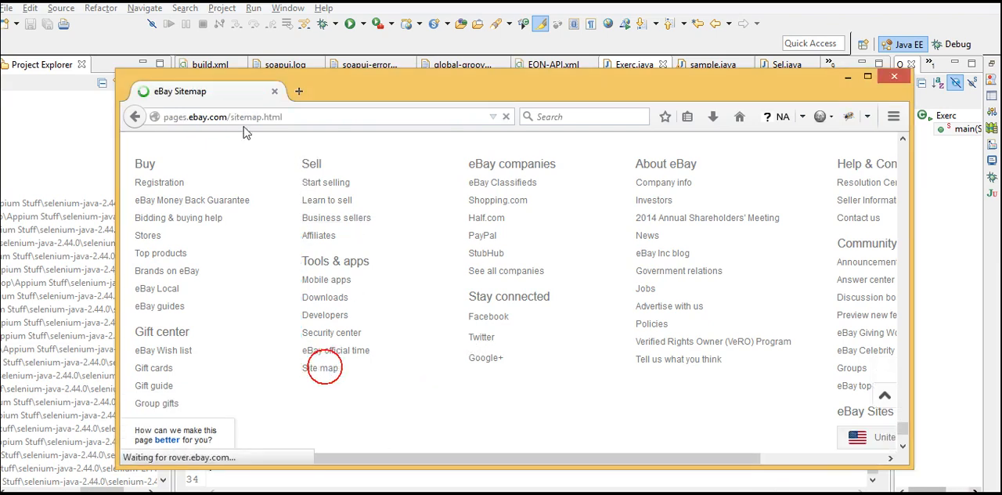
pyautogui.click(322, 367)
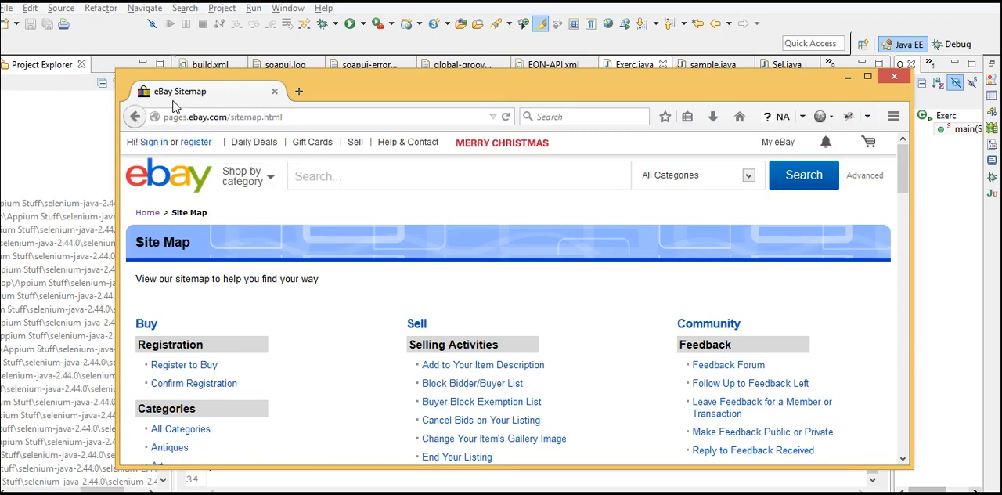
pyautogui.moveTo(219, 116)
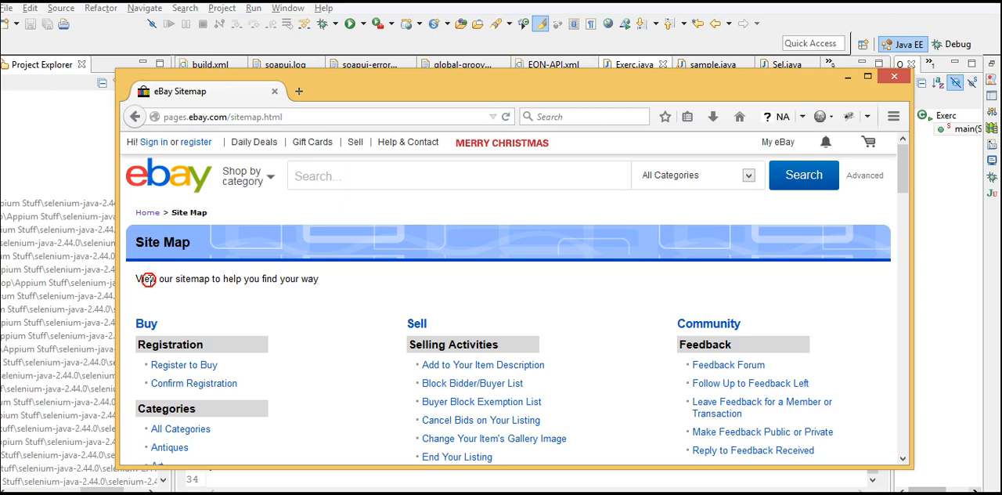
# - Highlight the whole sitemap intro sentence, then return to the eBay home page
pyautogui.doubleClick(291, 278)
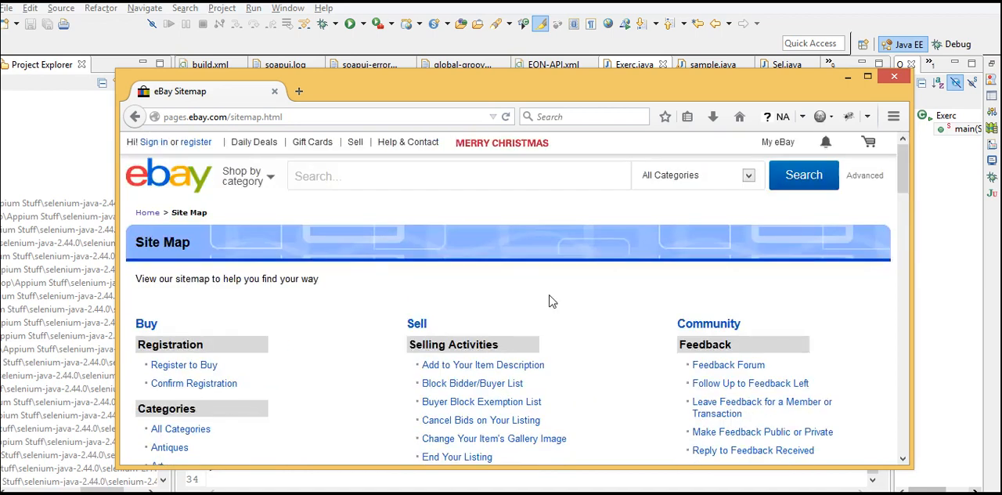
pyautogui.moveTo(566, 269)
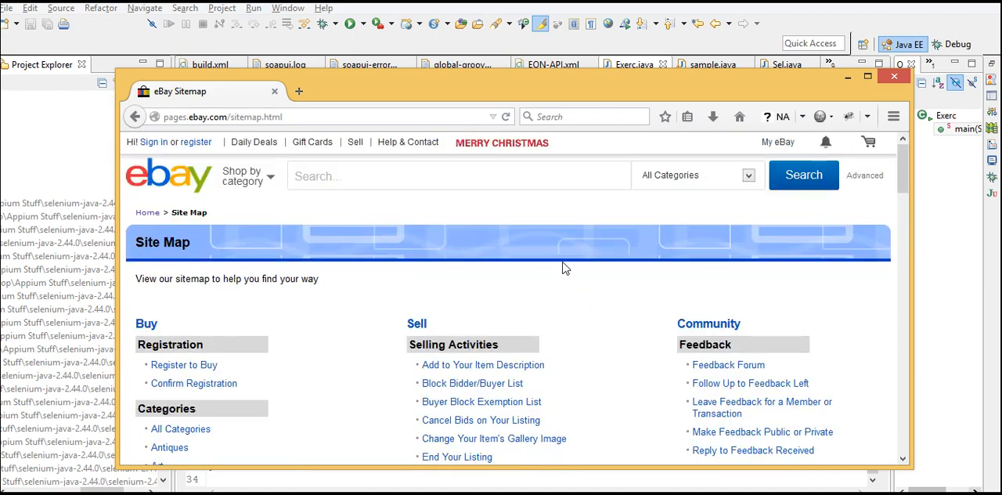
pyautogui.tripleClick(225, 279)
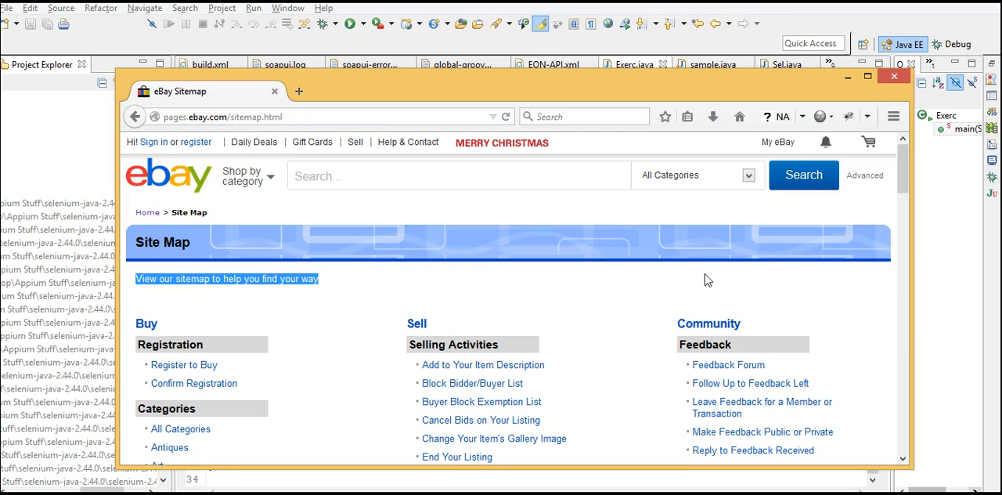
pyautogui.scroll(-3)
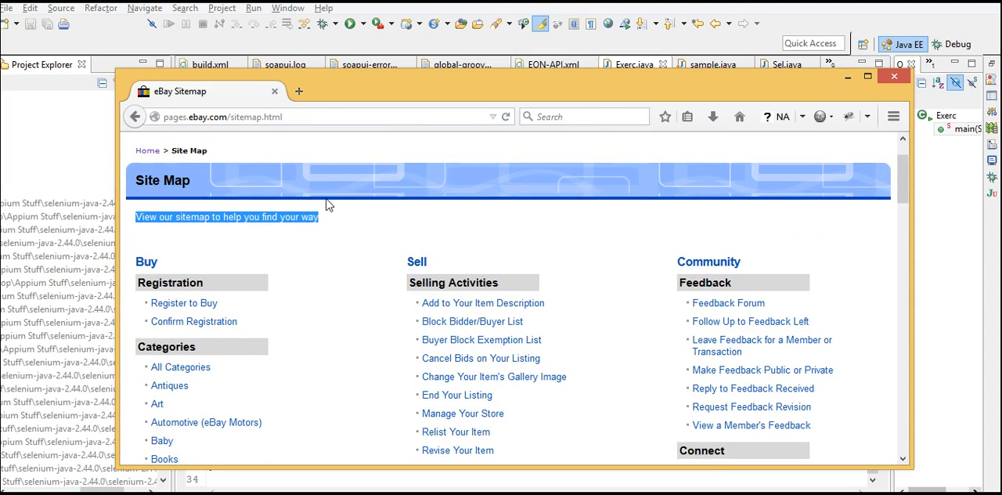
pyautogui.click(134, 115)
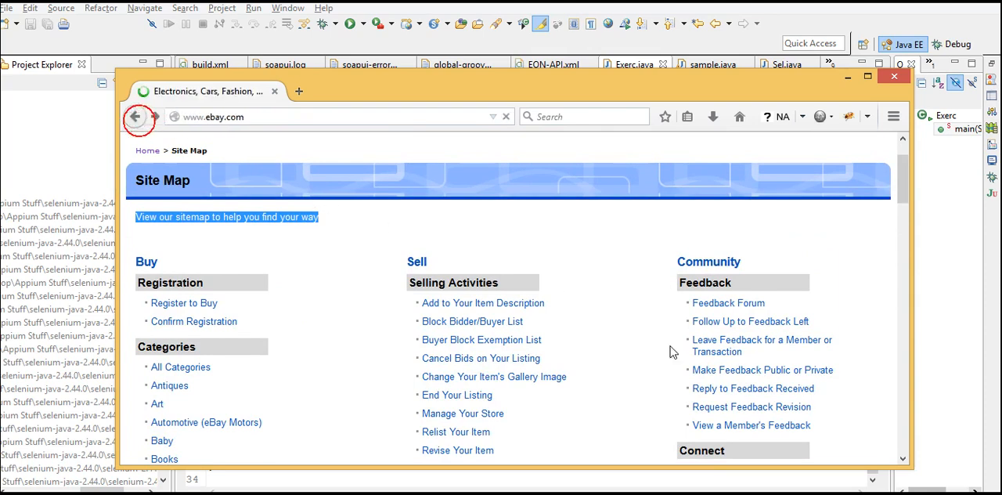